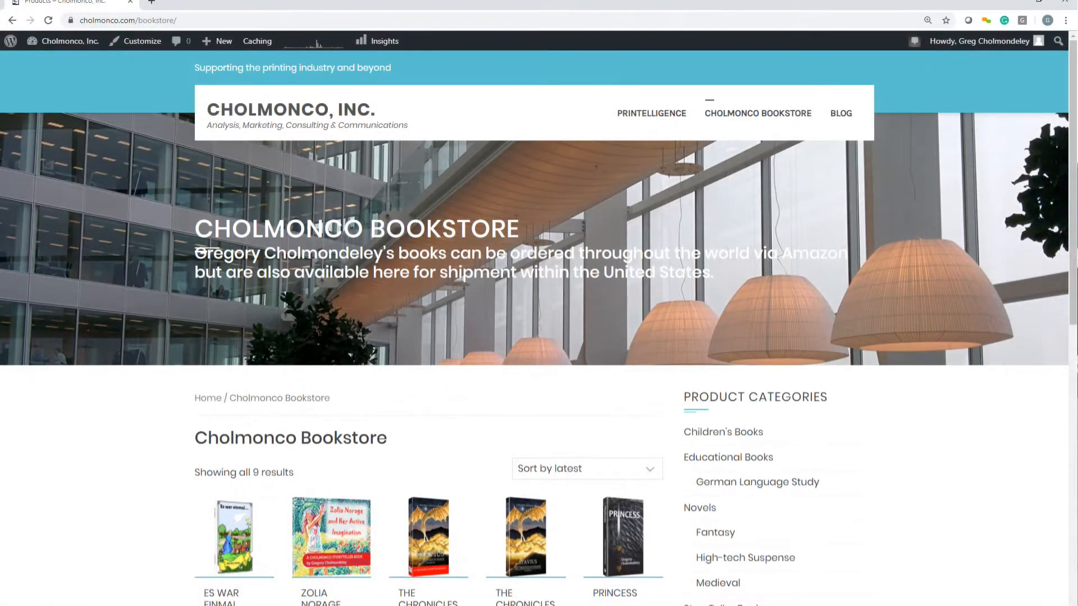
In Slide Master view, give the postcard a red background with a dashed yellow border, then return to the slide.
{"action": "scroll", "scroll_direction": "down", "scroll_amount": 3}
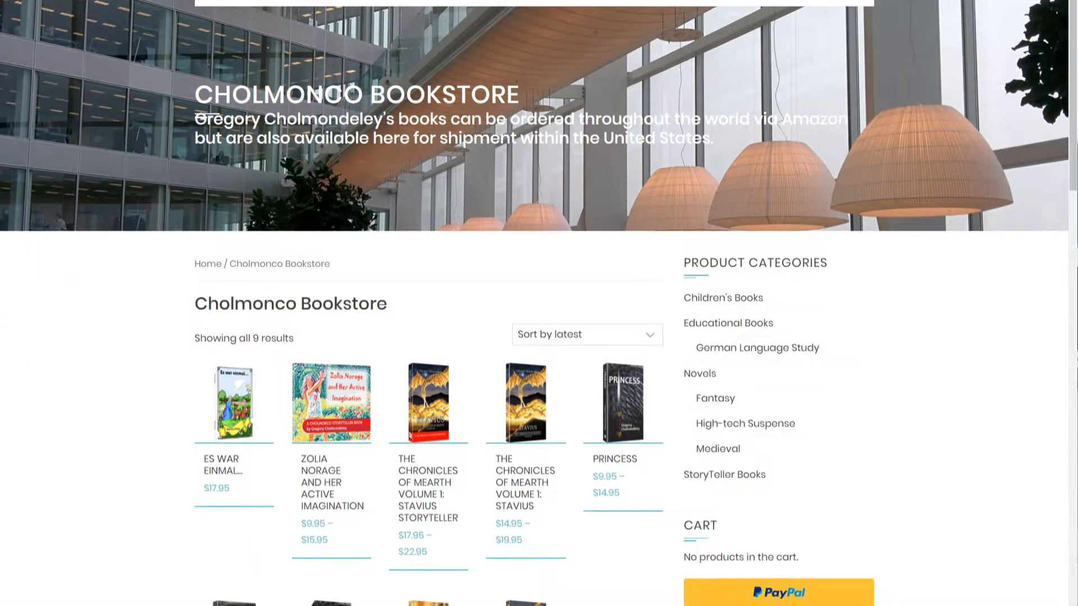
{"action": "scroll", "scroll_direction": "down", "scroll_amount": 3}
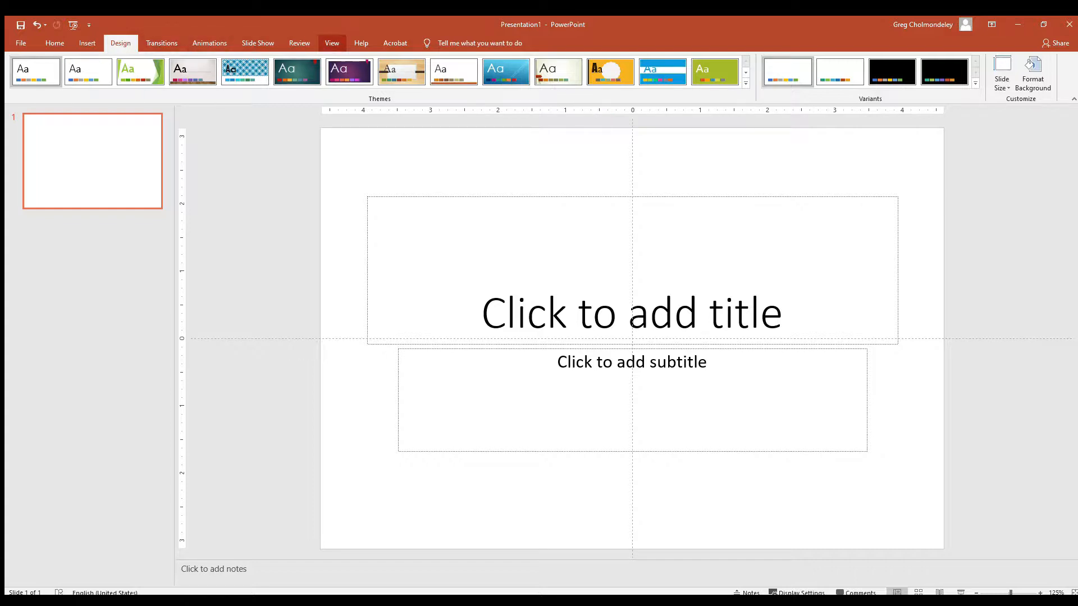
{"action": "left_click", "coordinate": [331, 43]}
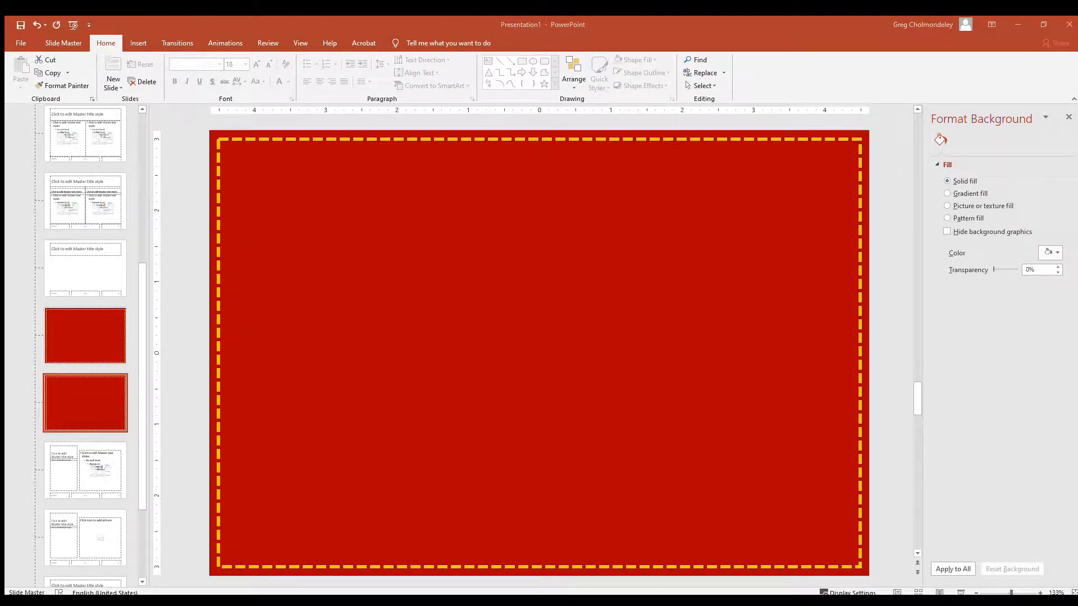
{"action": "left_click", "coordinate": [539, 351]}
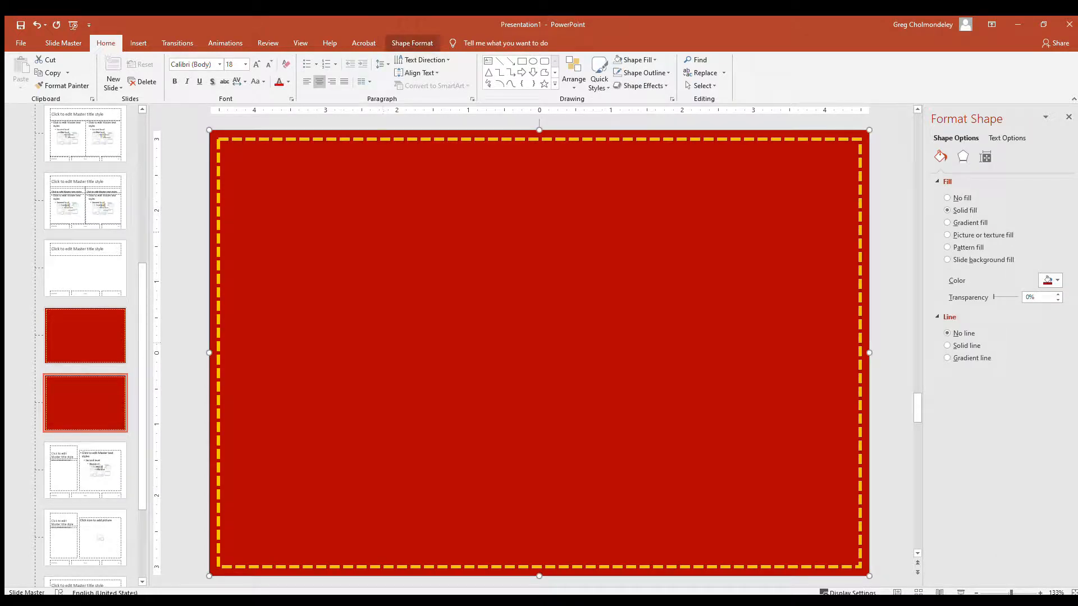
{"action": "left_click", "coordinate": [985, 156]}
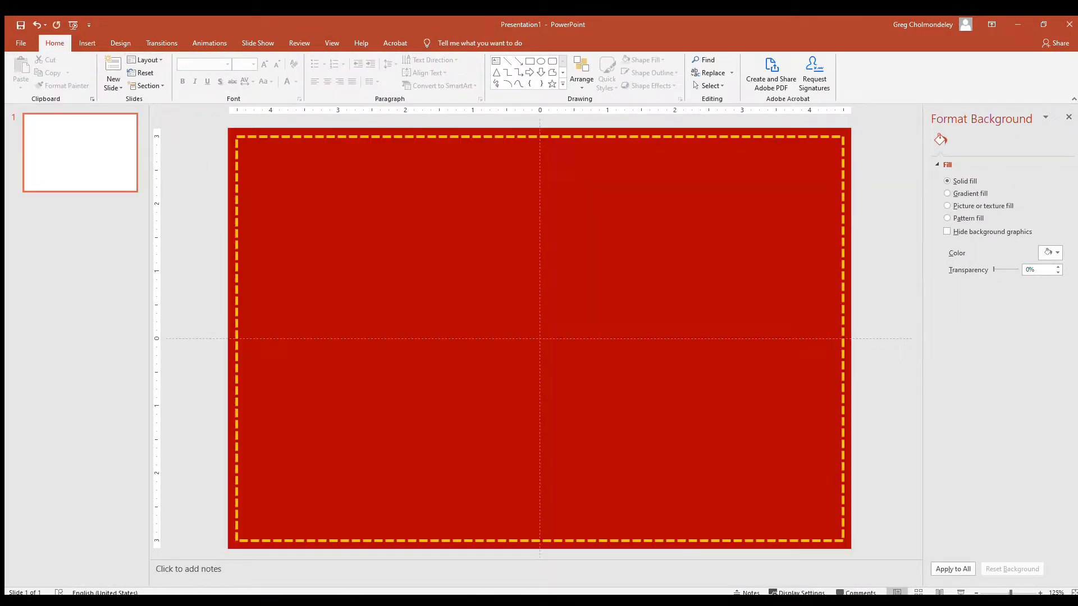
Build the front slide with headline, photo and book, and a back slide with story text and FIRST LAST address block.
{"action": "left_click", "coordinate": [952, 568]}
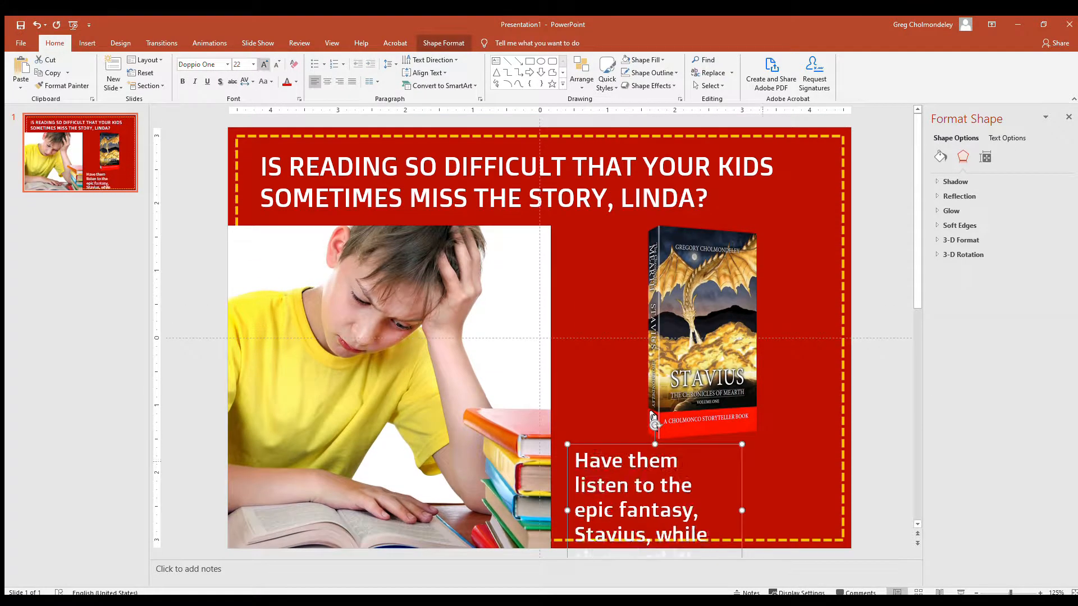
{"action": "left_click", "coordinate": [112, 69]}
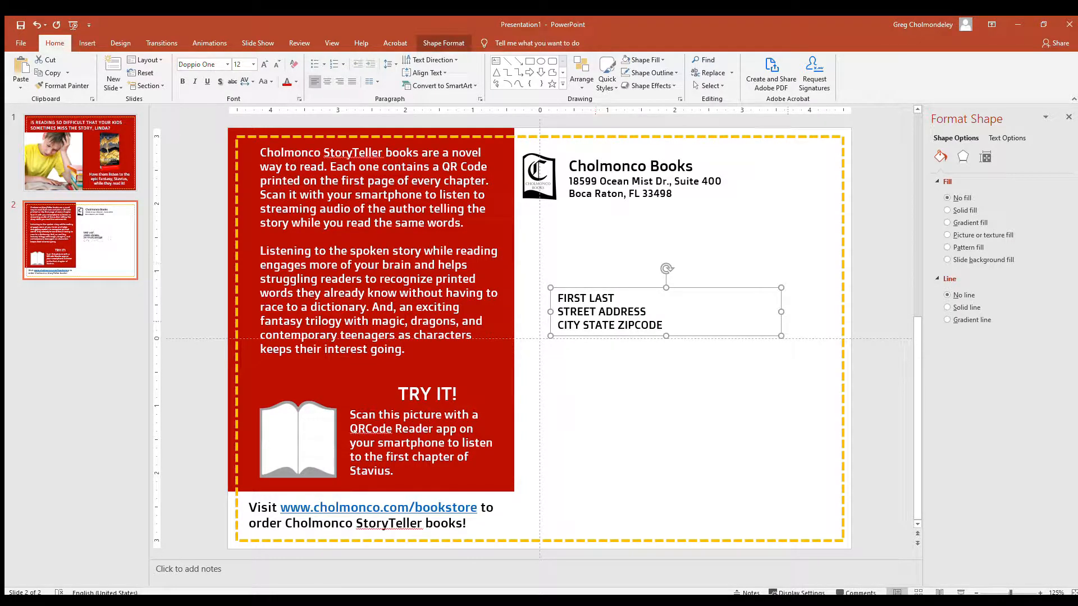
{"action": "left_click", "coordinate": [594, 297]}
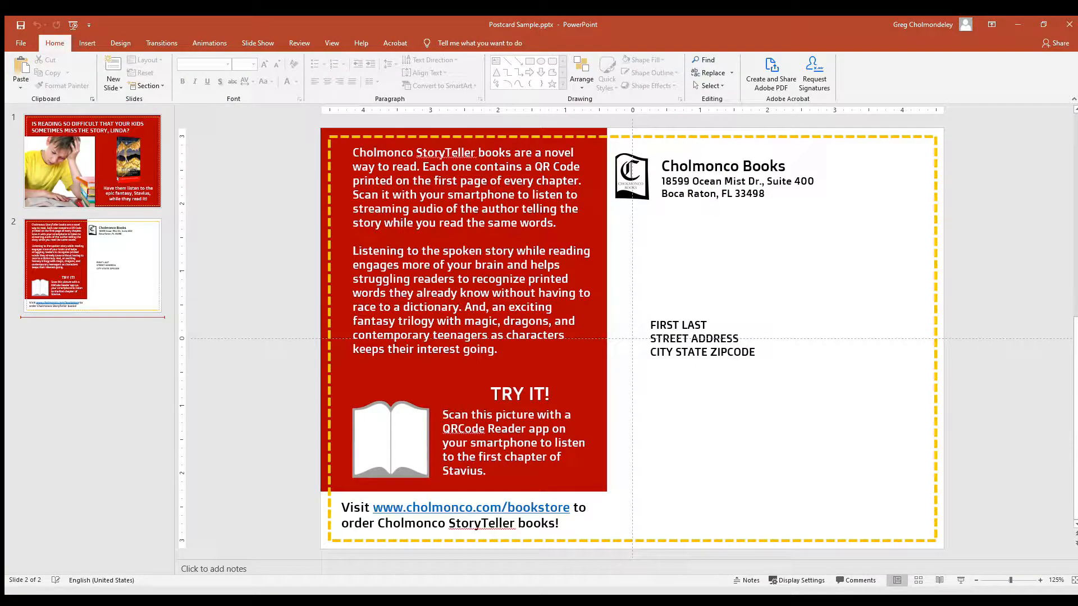
Export the blank front and back master layouts as a two-page PDF and view it in Acrobat.
{"action": "left_click", "coordinate": [91, 160]}
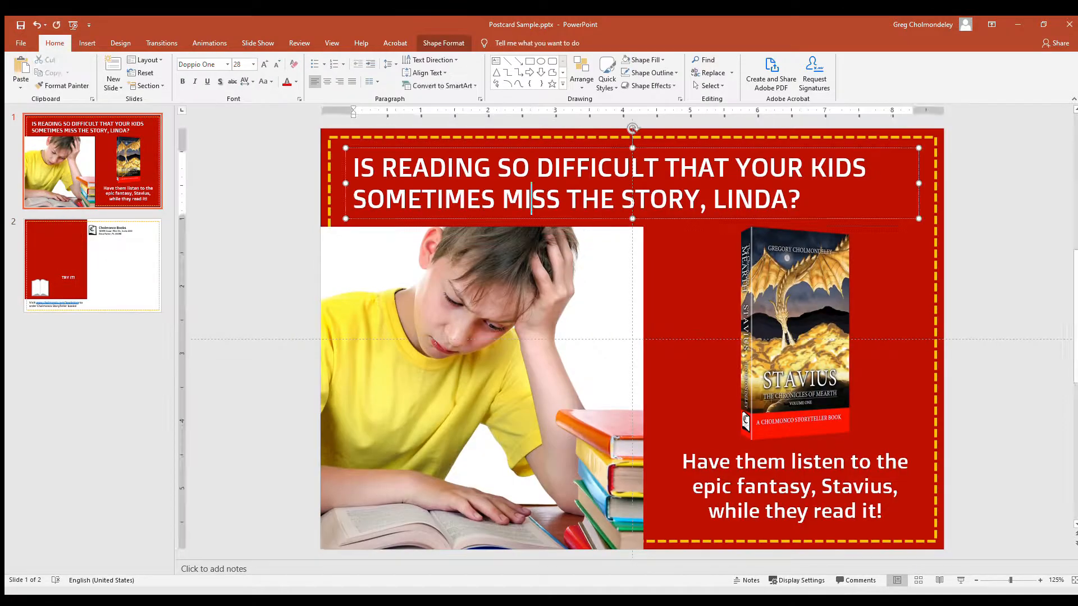
{"action": "left_click", "coordinate": [331, 43]}
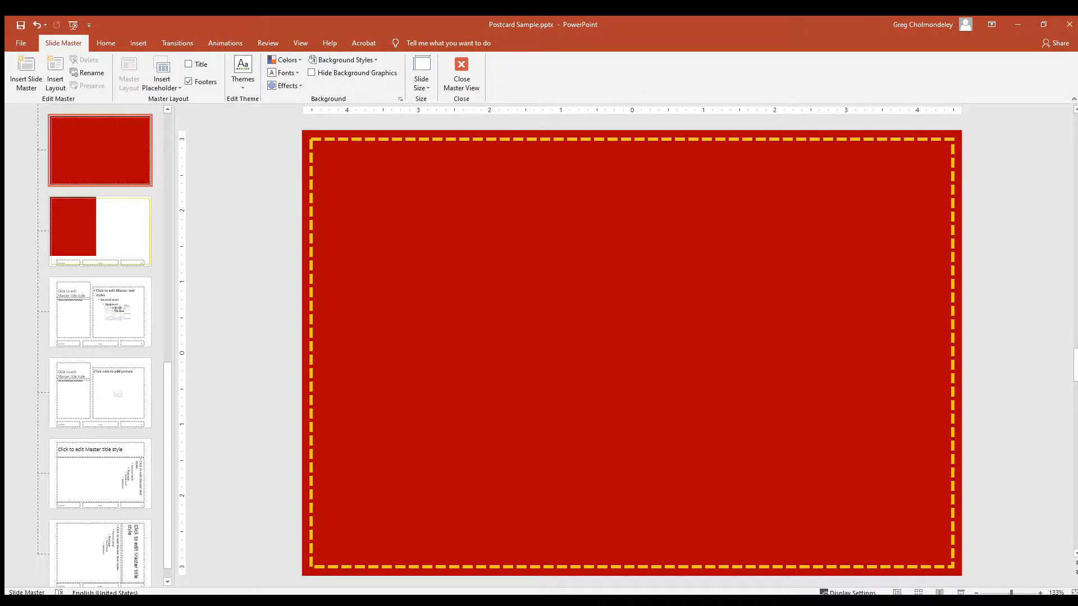
{"action": "left_click", "coordinate": [99, 231]}
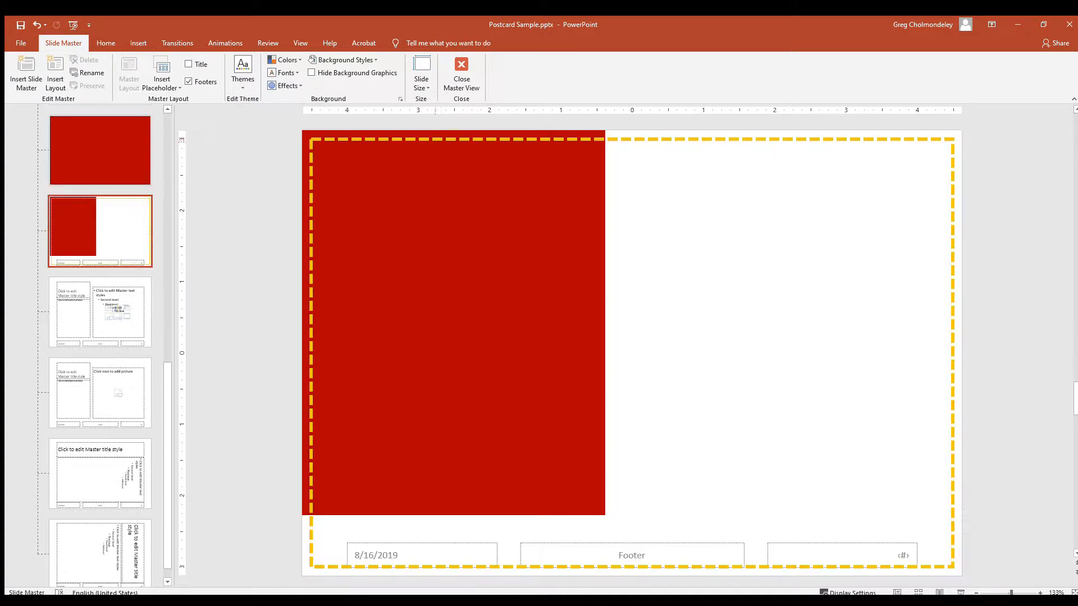
{"action": "left_click", "coordinate": [461, 72]}
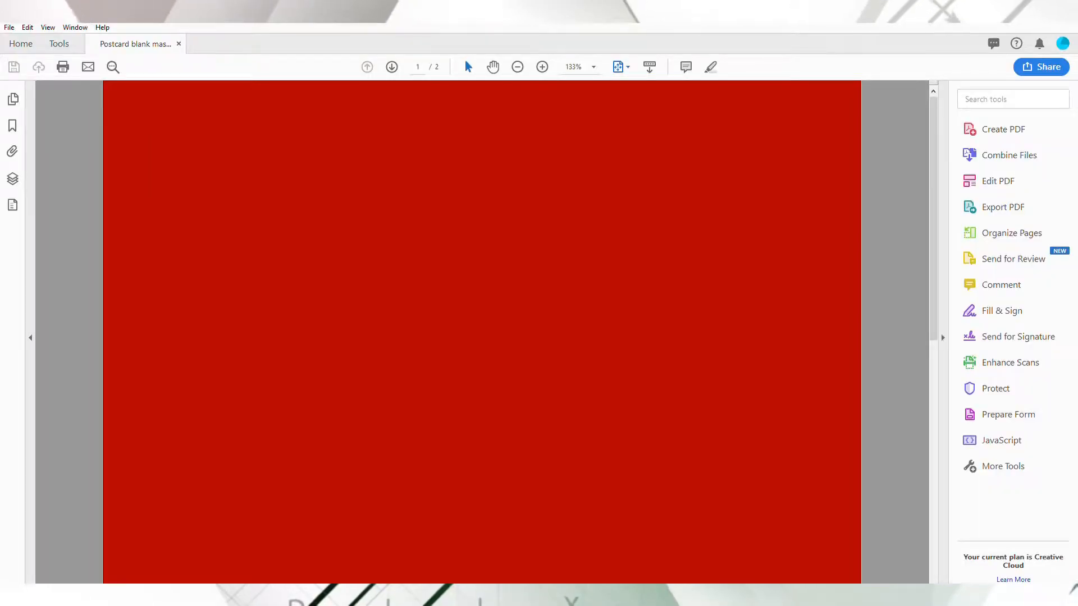
{"action": "left_click", "coordinate": [391, 66]}
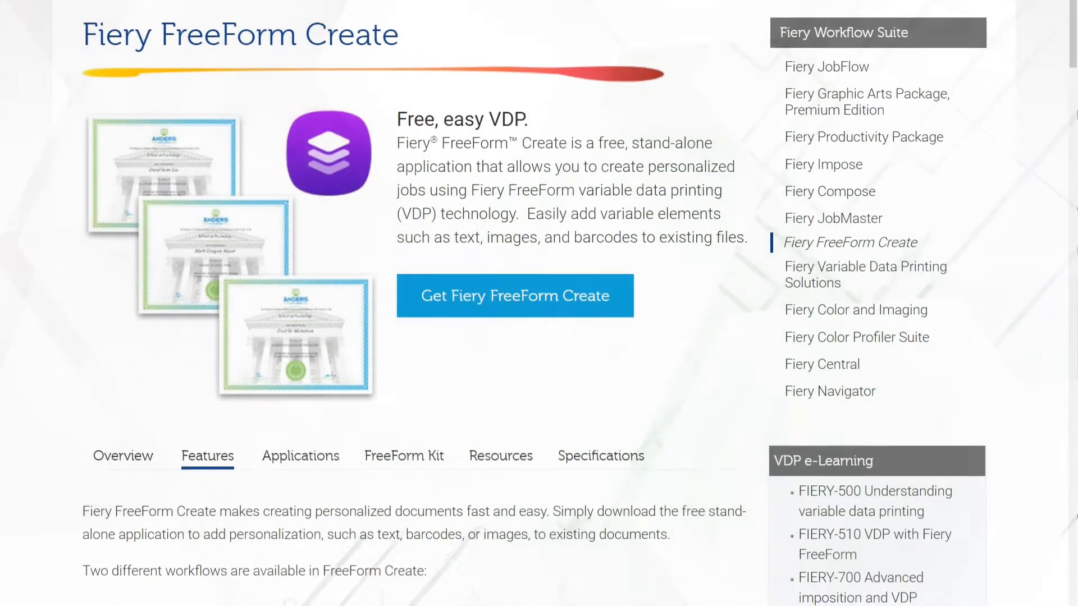
{"action": "scroll", "scroll_direction": "down", "scroll_amount": 3}
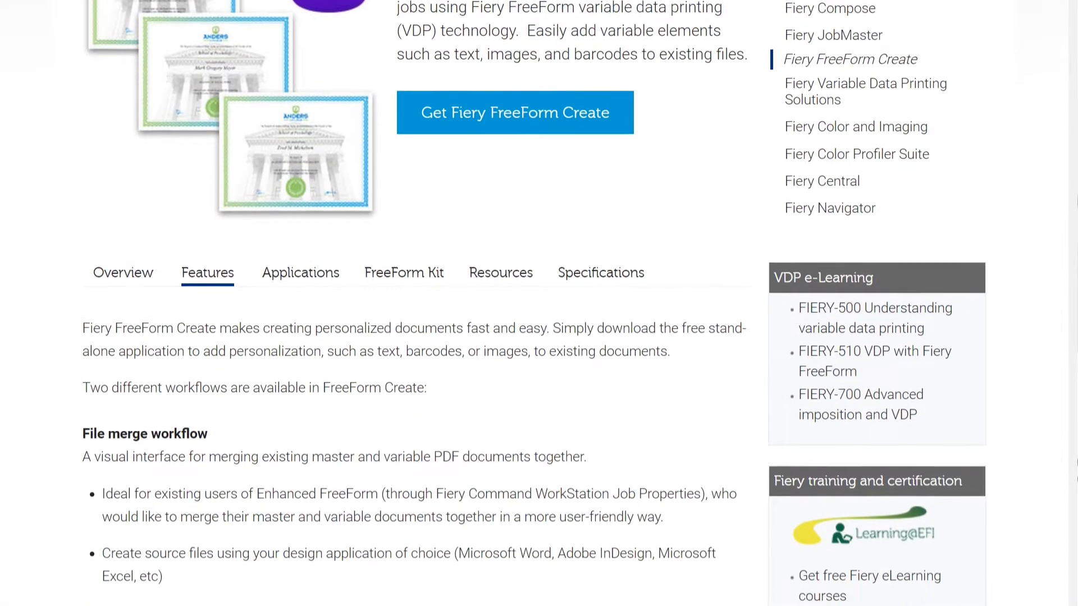
{"action": "scroll", "scroll_direction": "down", "scroll_amount": 3}
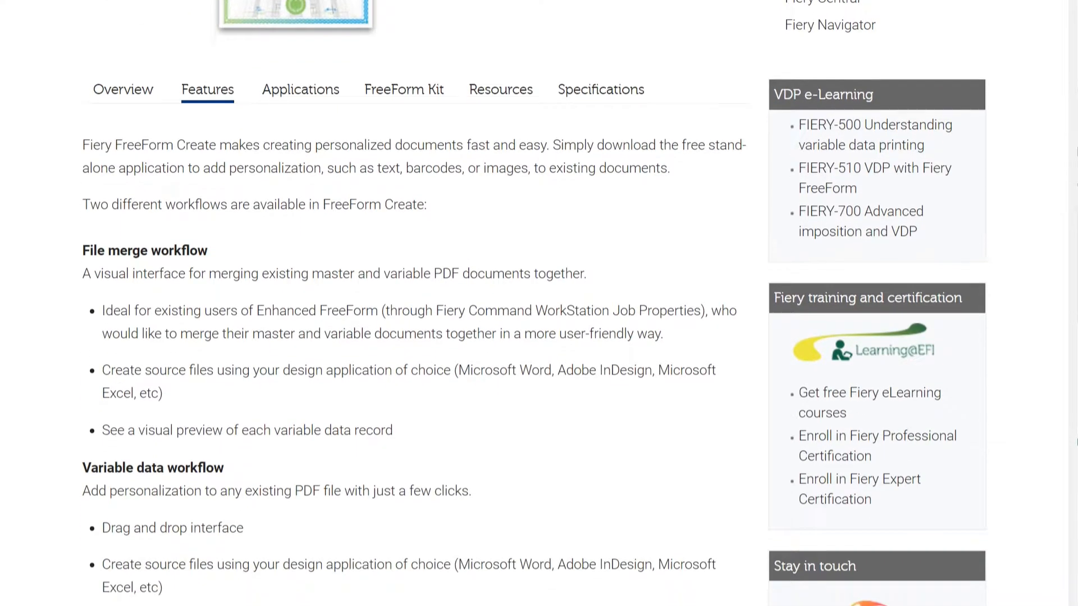
{"action": "scroll", "scroll_direction": "down", "scroll_amount": 3}
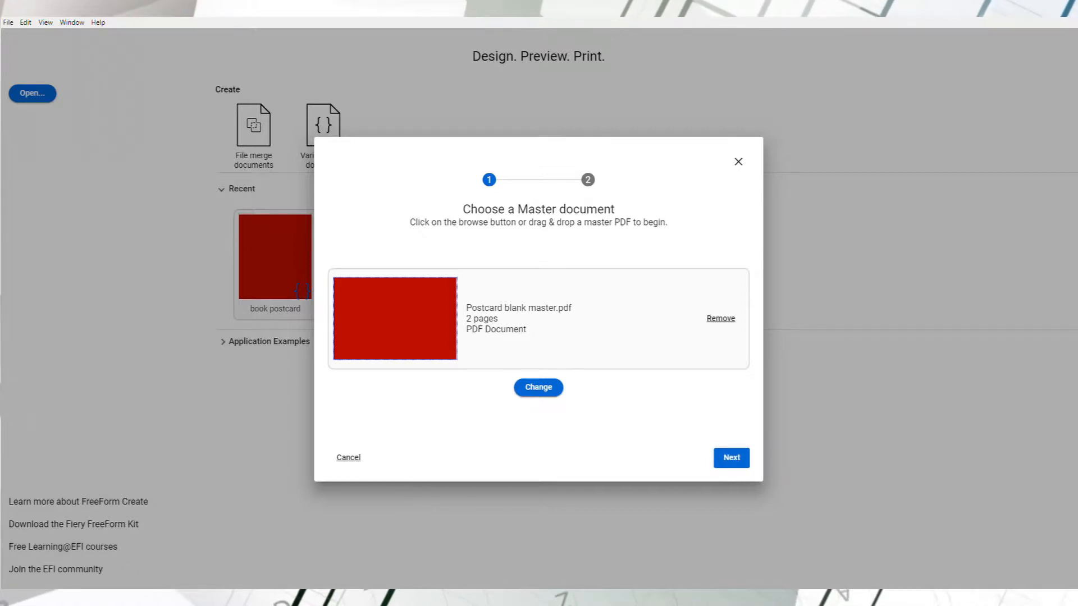
Continue past the master-document step with Postcard blank master.pdf chosen.
{"action": "left_click", "coordinate": [730, 458]}
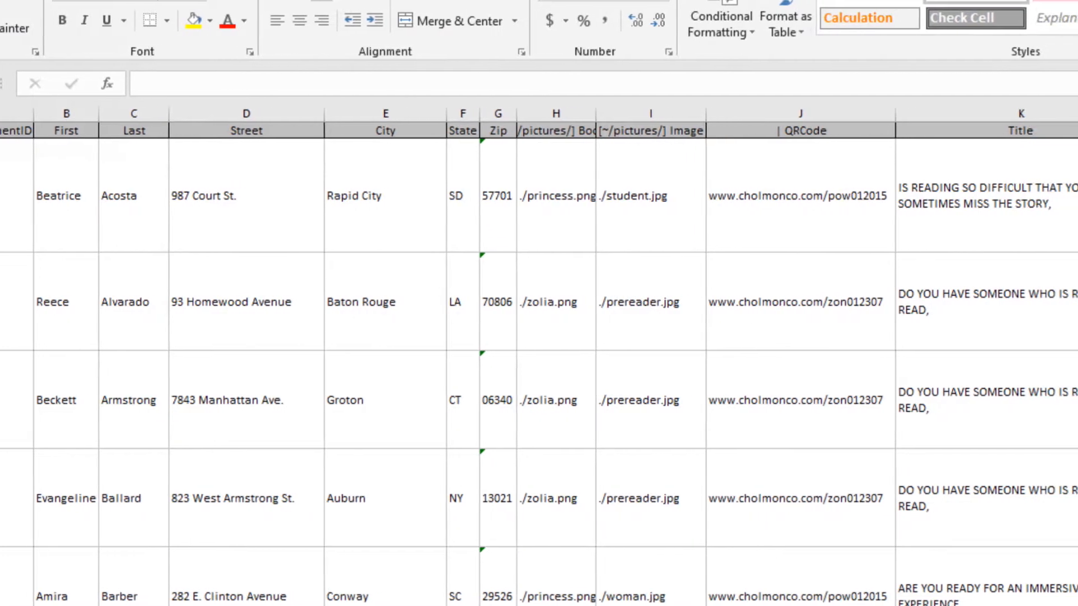
{"action": "scroll", "scroll_direction": "right", "scroll_amount": 3}
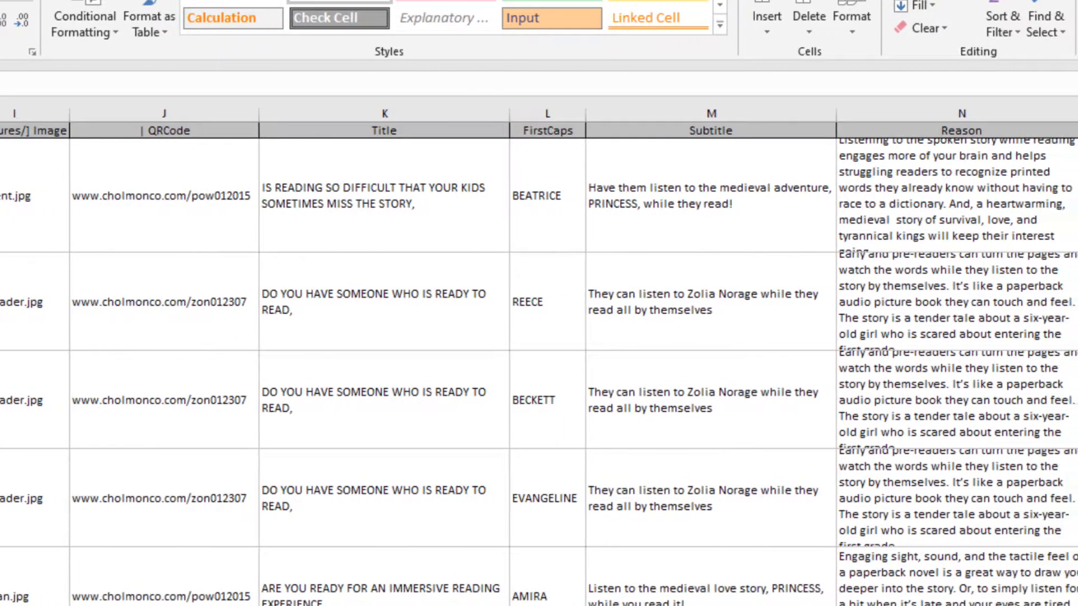
{"action": "scroll", "scroll_direction": "right", "scroll_amount": 3}
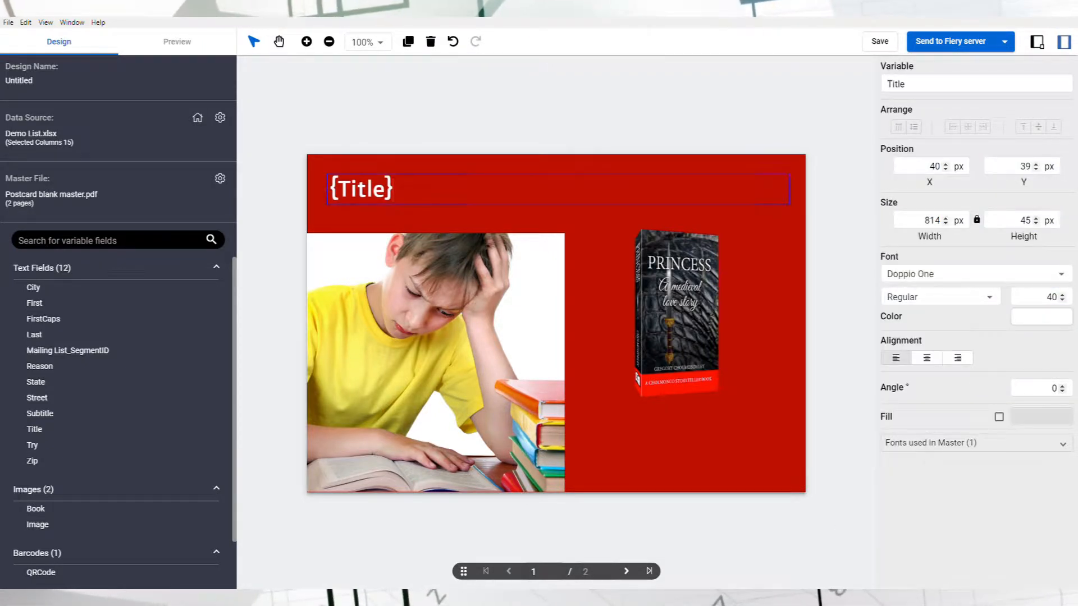
Place the Subtitle field below the book and preview the front filled with Beatrice's headline and subtitle.
{"action": "left_click", "coordinate": [647, 431]}
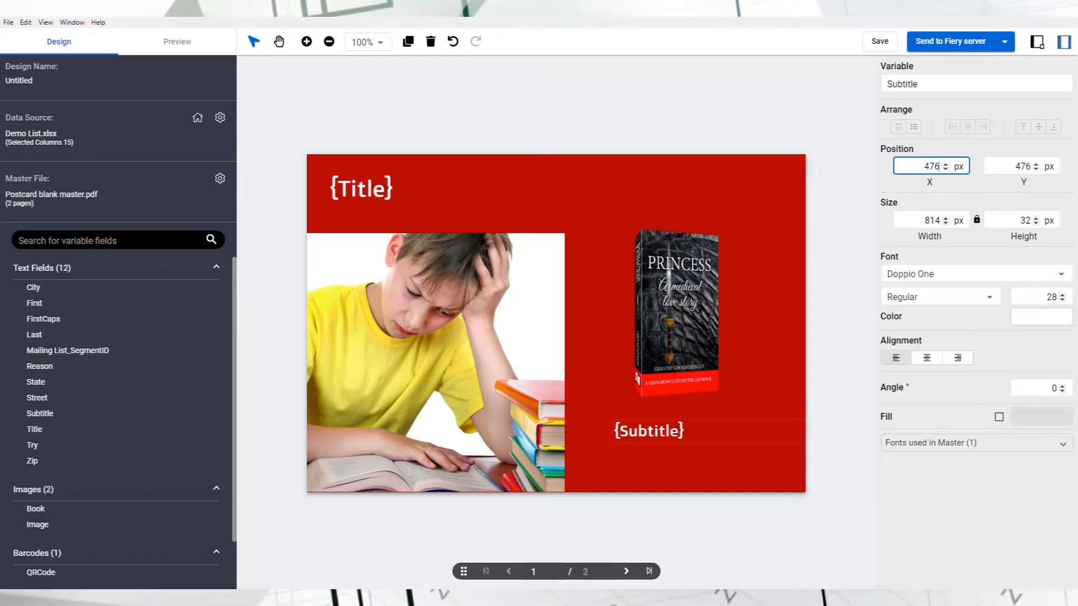
{"action": "left_click", "coordinate": [176, 42]}
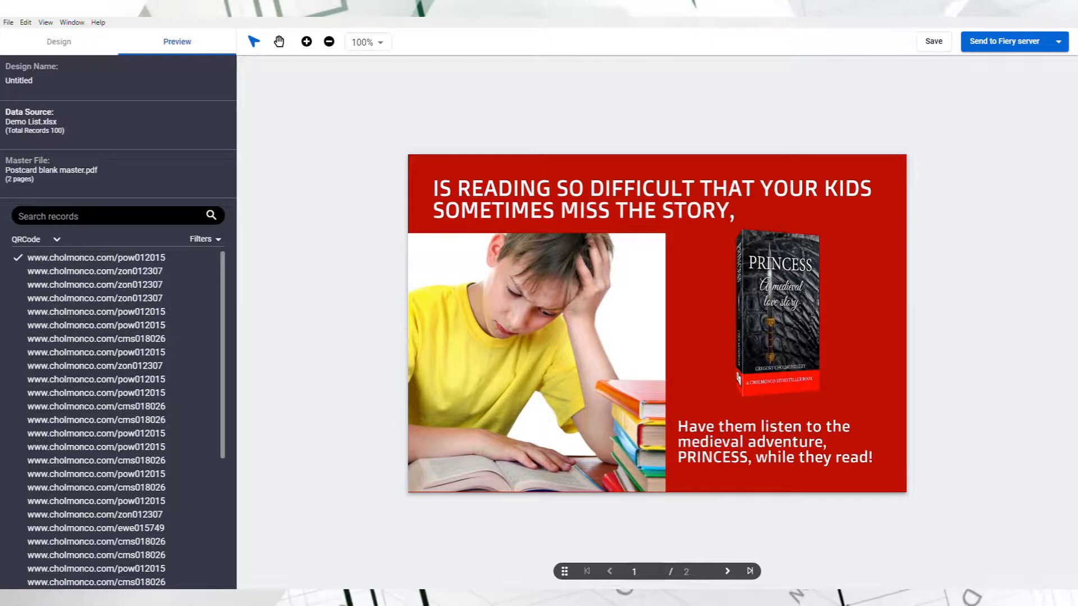
{"action": "left_click", "coordinate": [58, 42]}
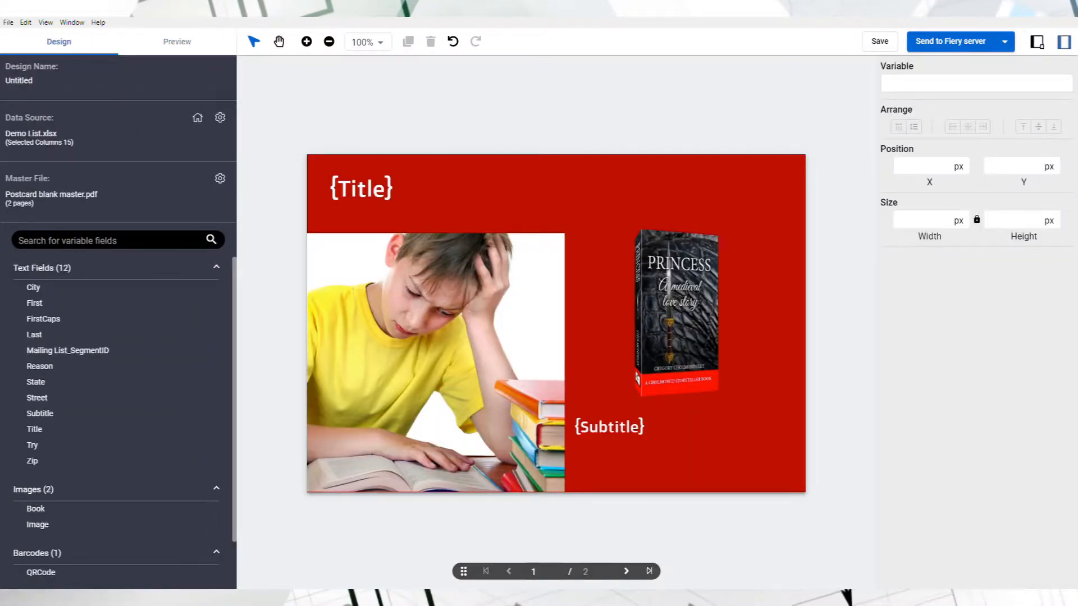
{"action": "left_click", "coordinate": [176, 42]}
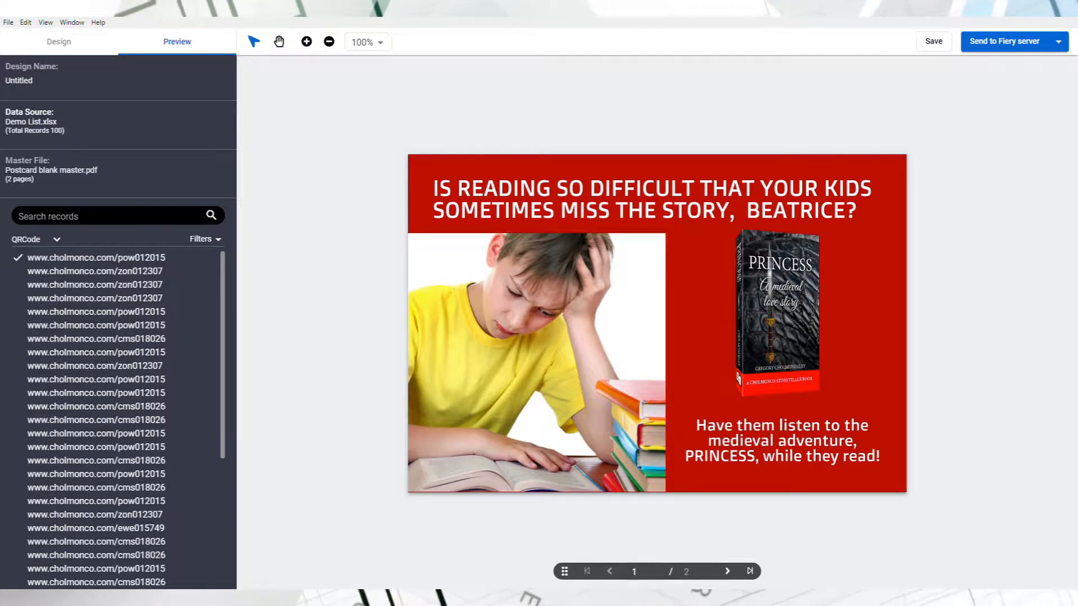
{"action": "left_click", "coordinate": [58, 41]}
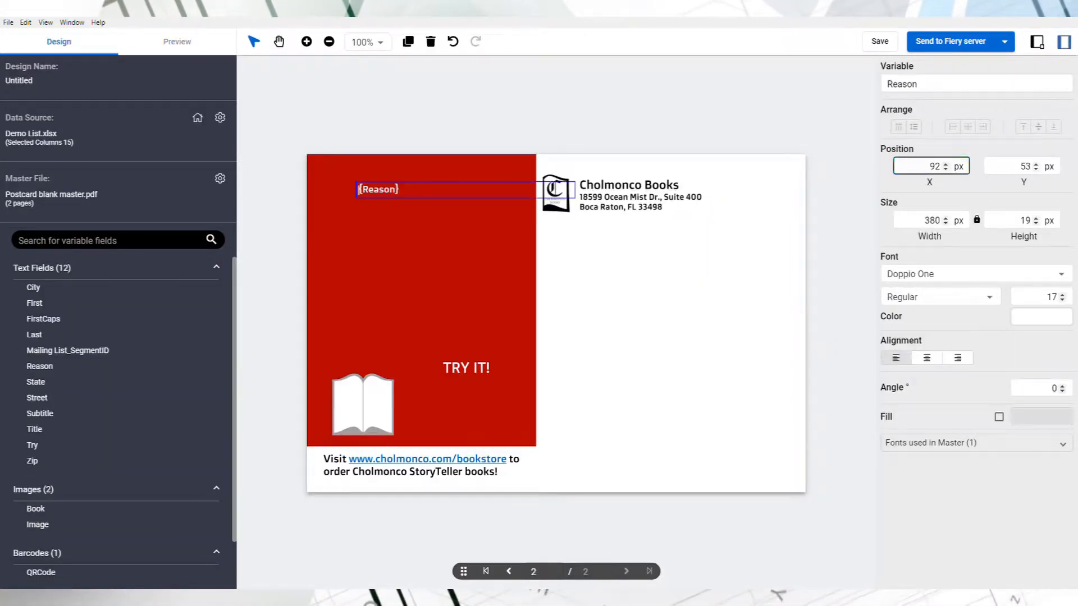
{"action": "left_click_drag", "start_coordinate": [378, 189], "coordinate": [351, 256]}
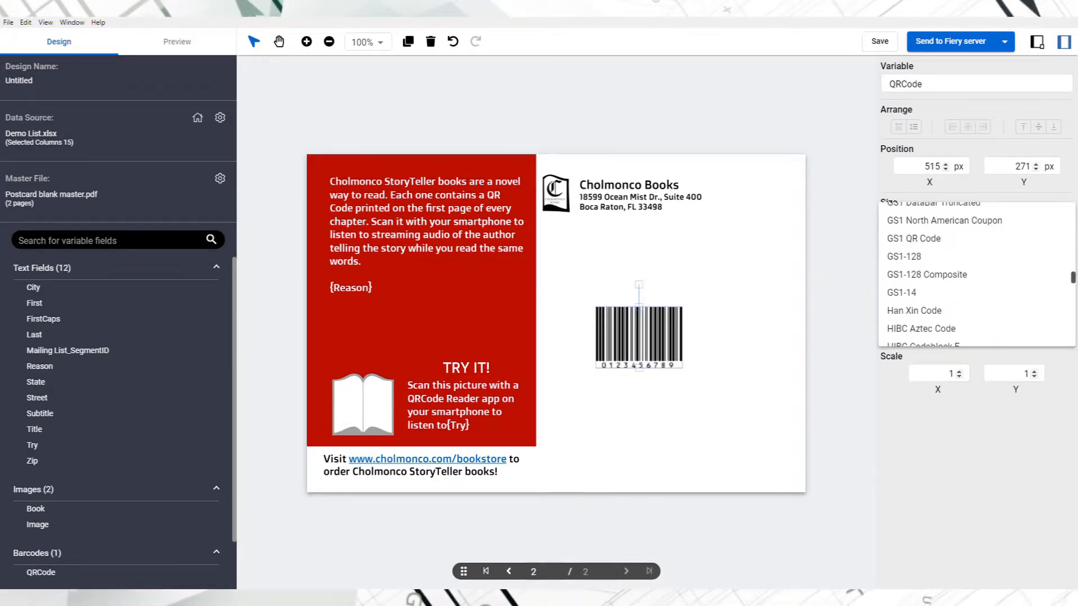
{"action": "left_click", "coordinate": [912, 238]}
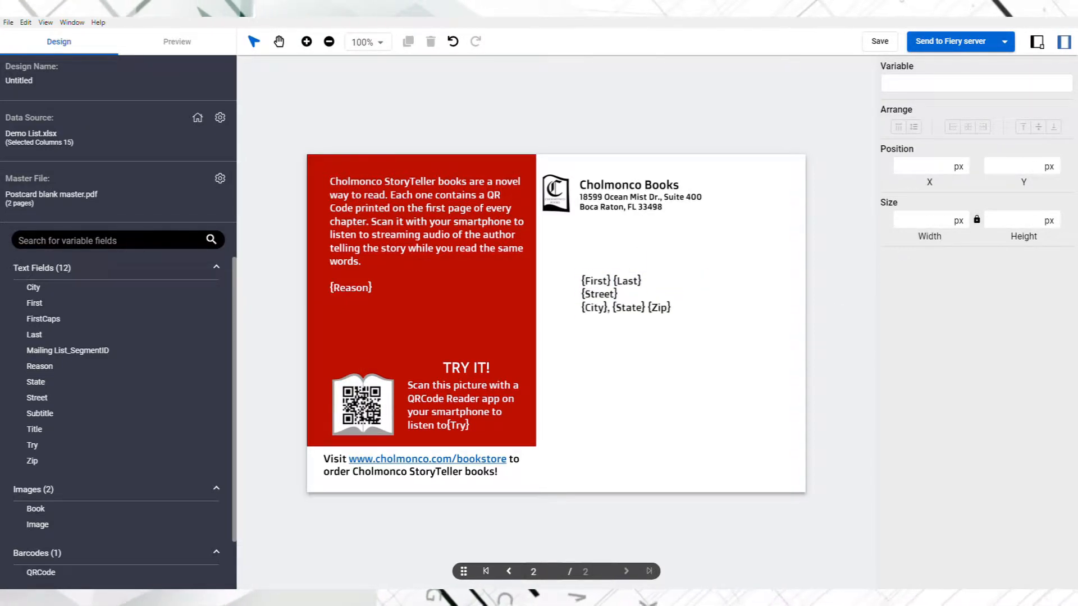
{"action": "left_click", "coordinate": [176, 41]}
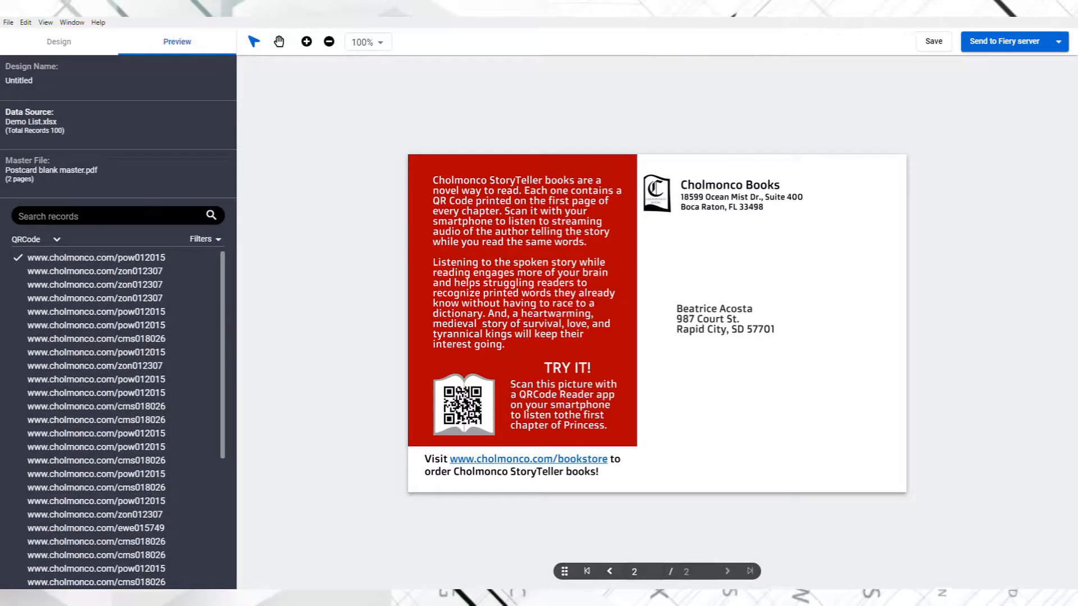
{"action": "left_click", "coordinate": [56, 238]}
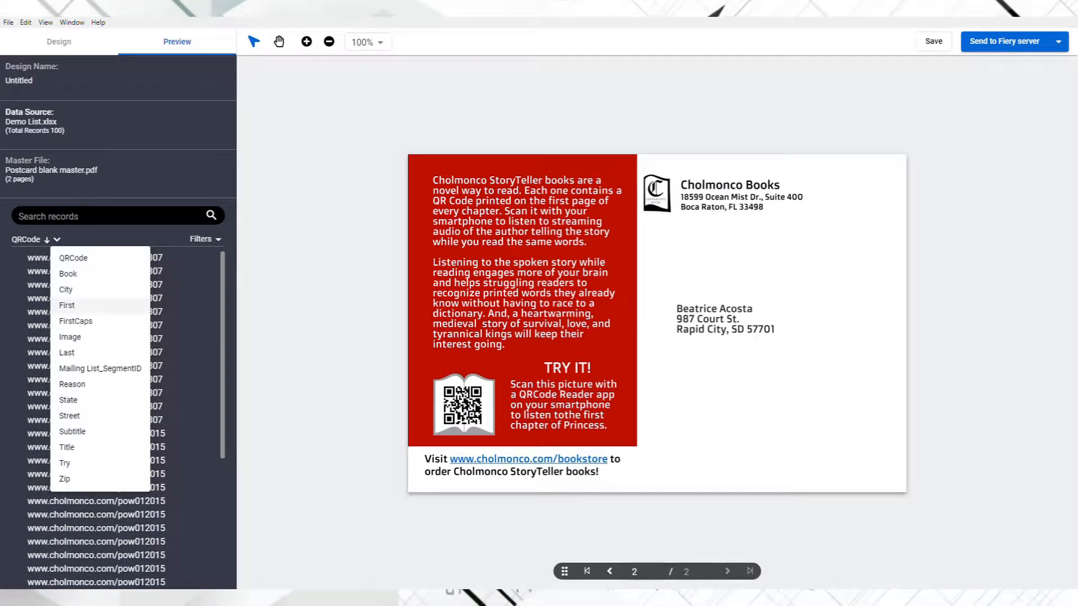
{"action": "left_click", "coordinate": [72, 384]}
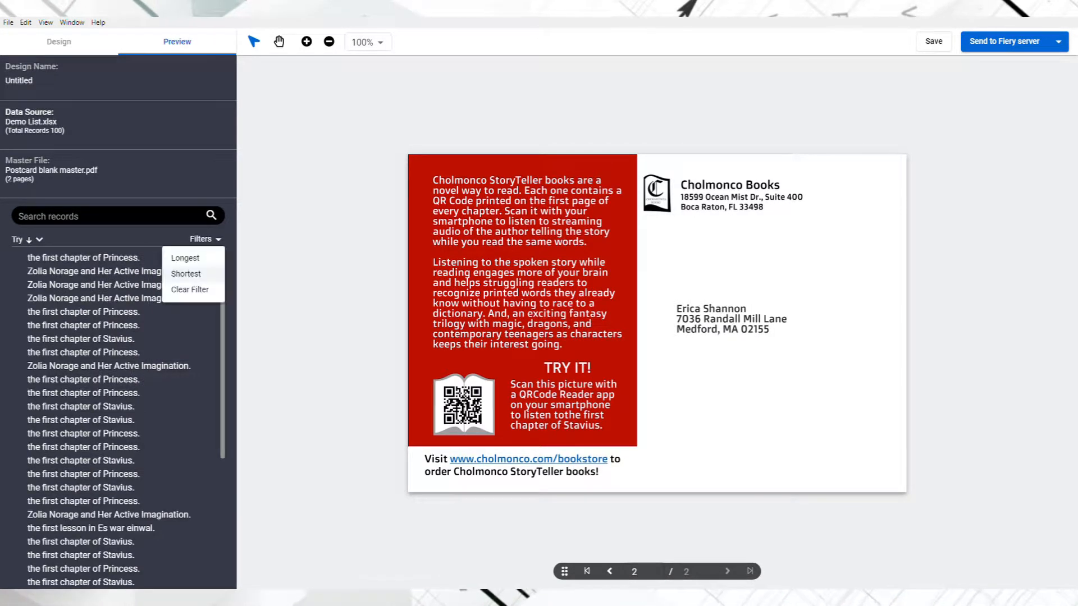
{"action": "left_click", "coordinate": [184, 258]}
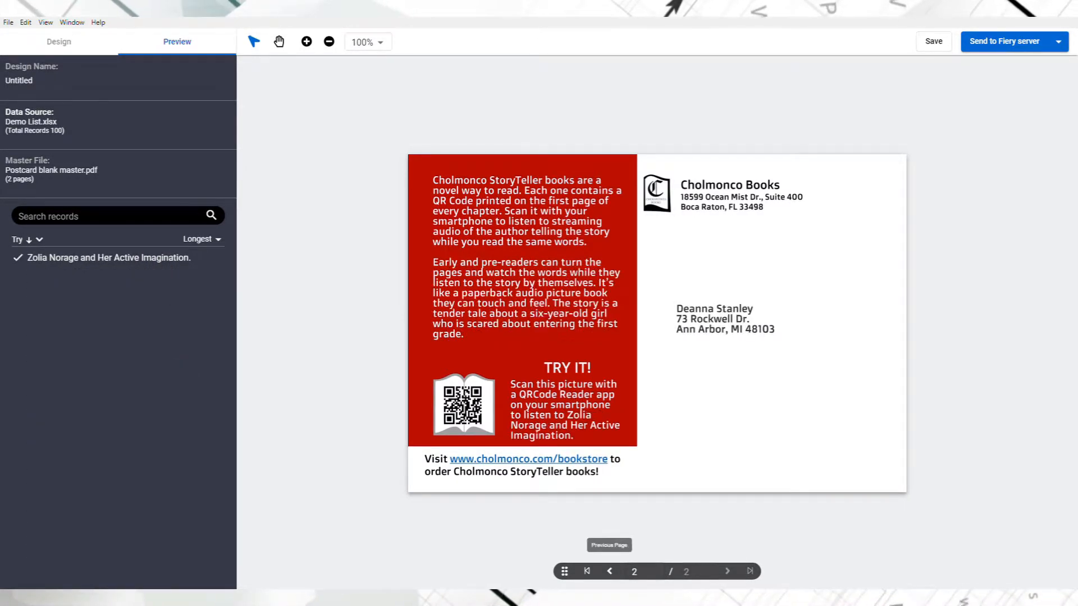
{"action": "left_click", "coordinate": [609, 572]}
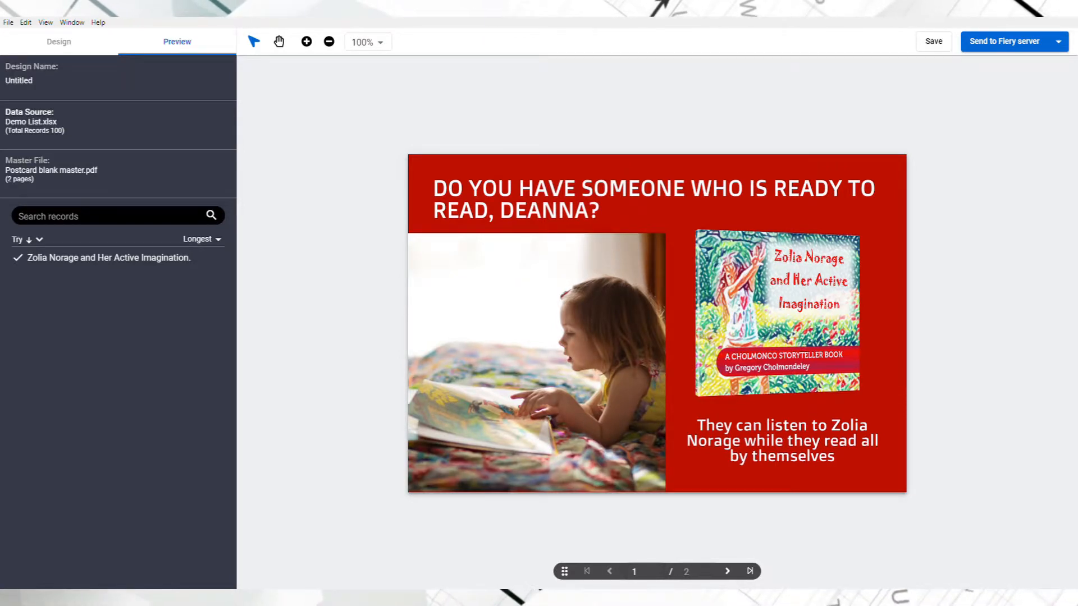
List records by Mailing List_SegmentID and preview the child and girl postcards front and back.
{"action": "left_click", "coordinate": [20, 238]}
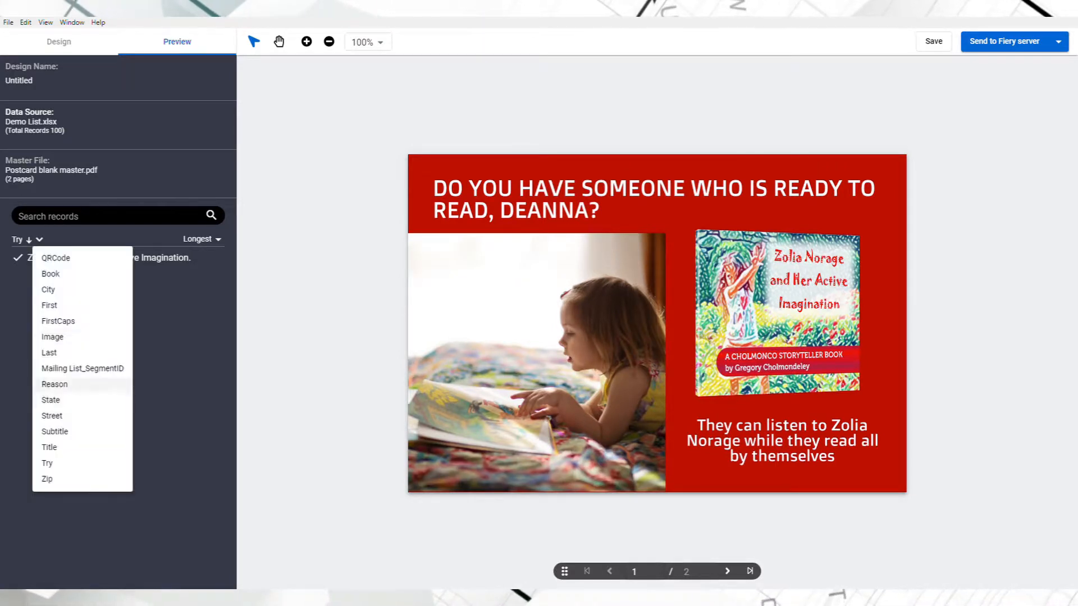
{"action": "left_click", "coordinate": [82, 368]}
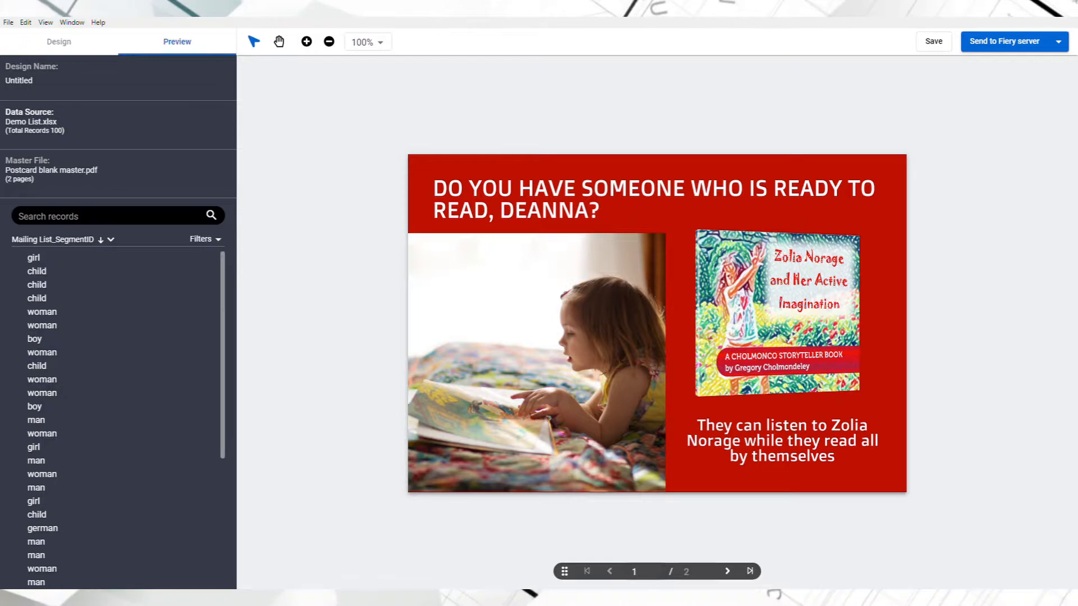
{"action": "left_click", "coordinate": [36, 271]}
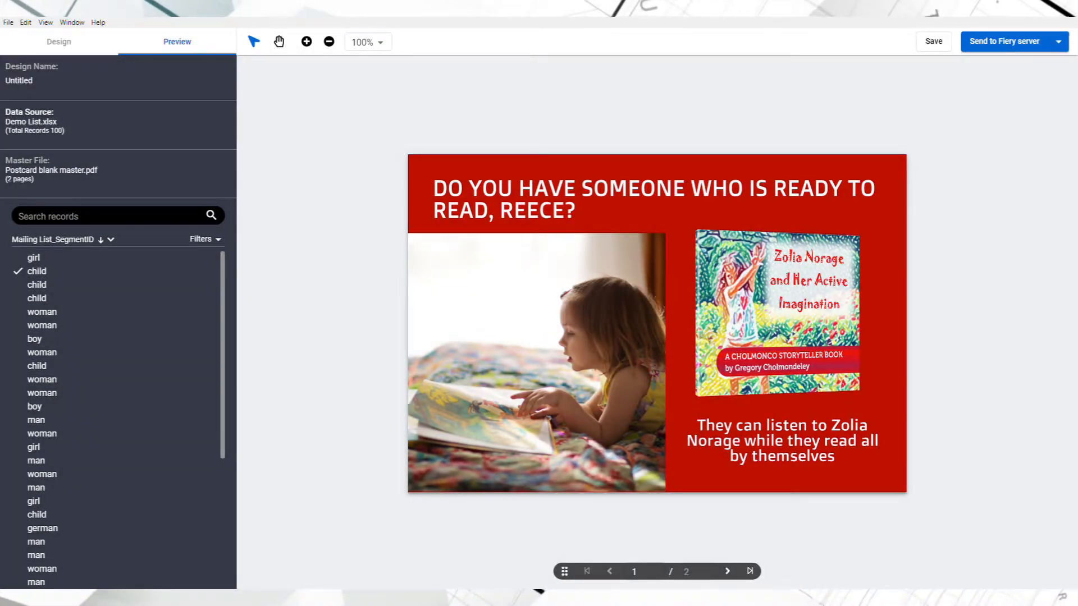
{"action": "mouse_move", "coordinate": [750, 571]}
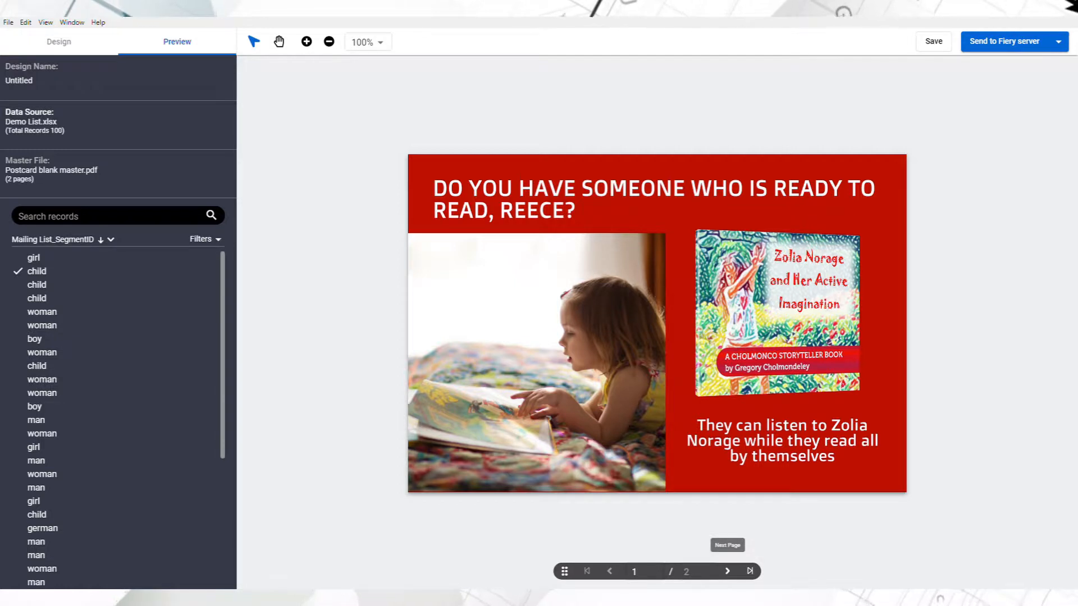
{"action": "left_click", "coordinate": [727, 572]}
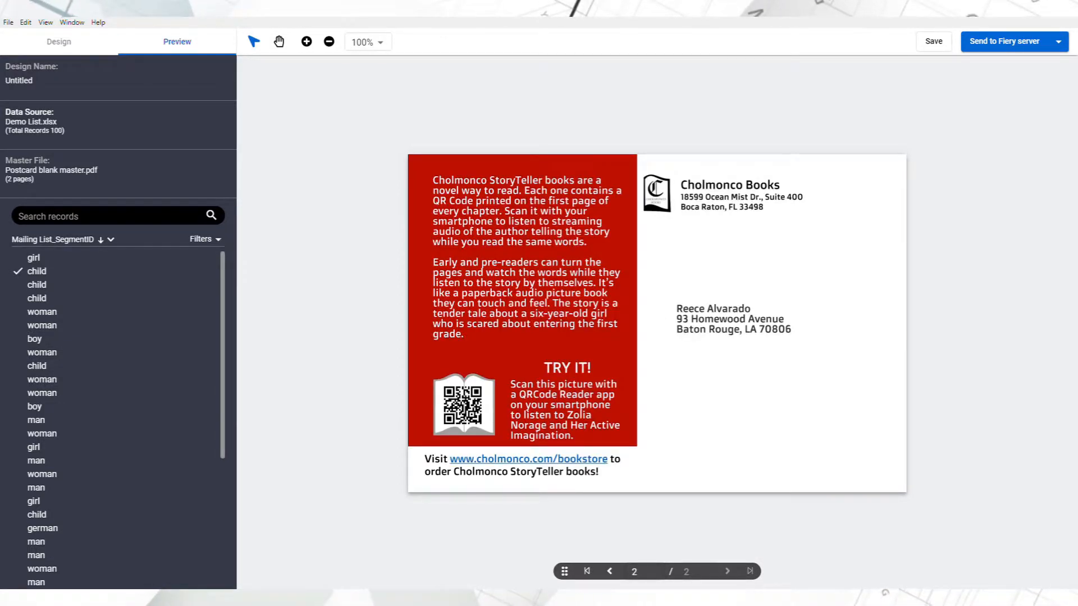
{"action": "left_click", "coordinate": [609, 572]}
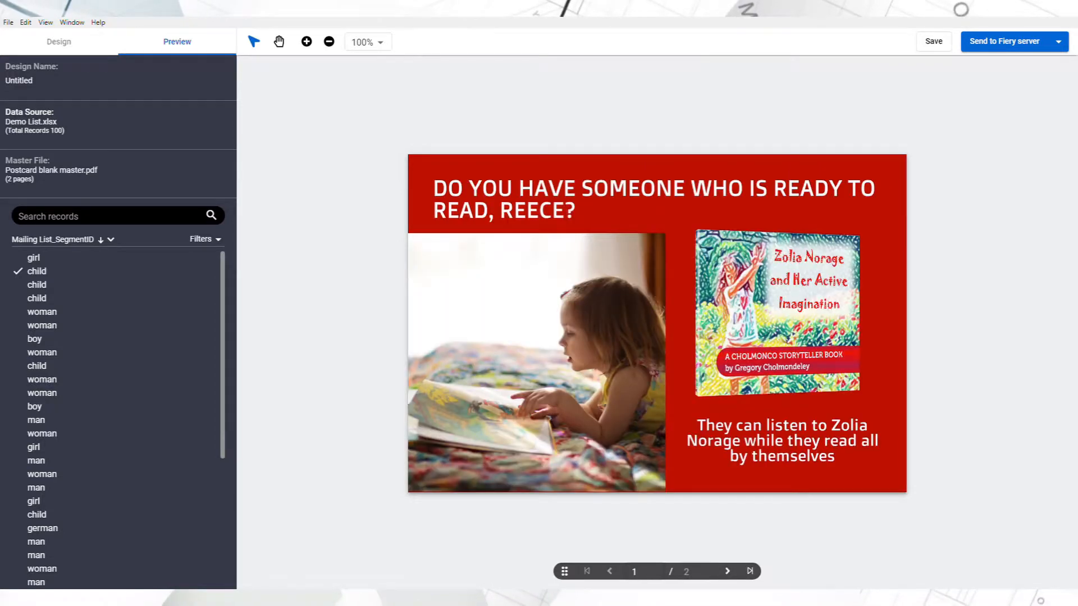
{"action": "left_click", "coordinate": [33, 257]}
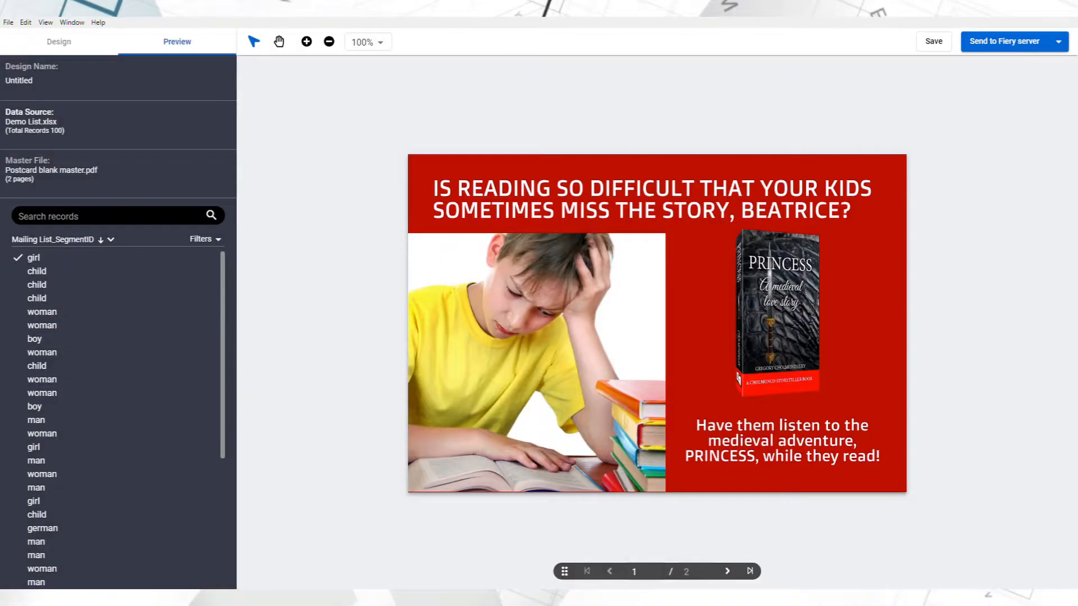
{"action": "mouse_move", "coordinate": [727, 571]}
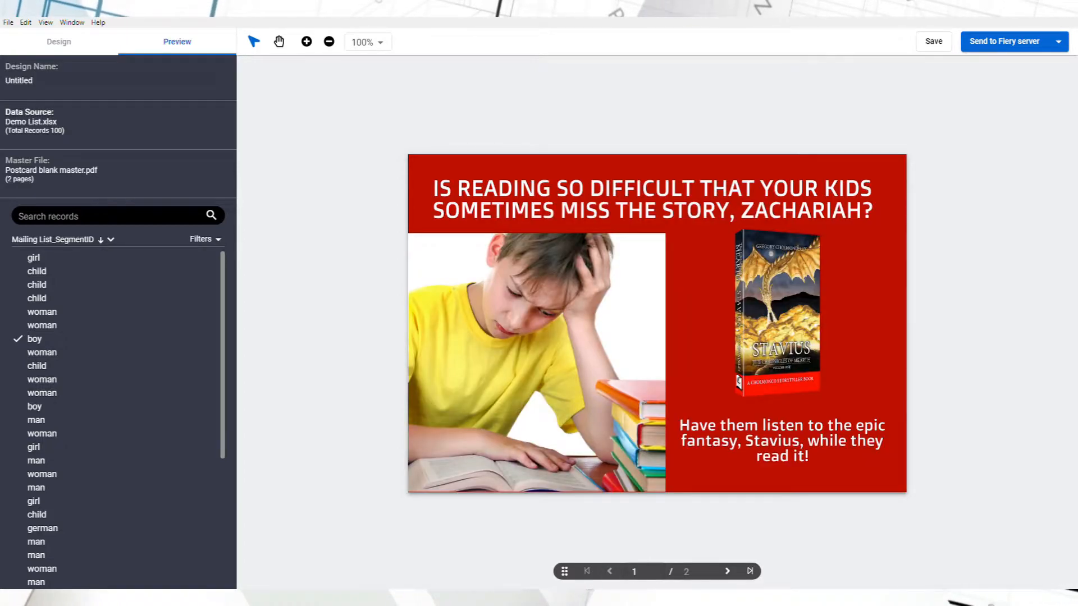
Preview the woman, man and German postcards, then start creating a PDF proof of the previews.
{"action": "left_click", "coordinate": [42, 351]}
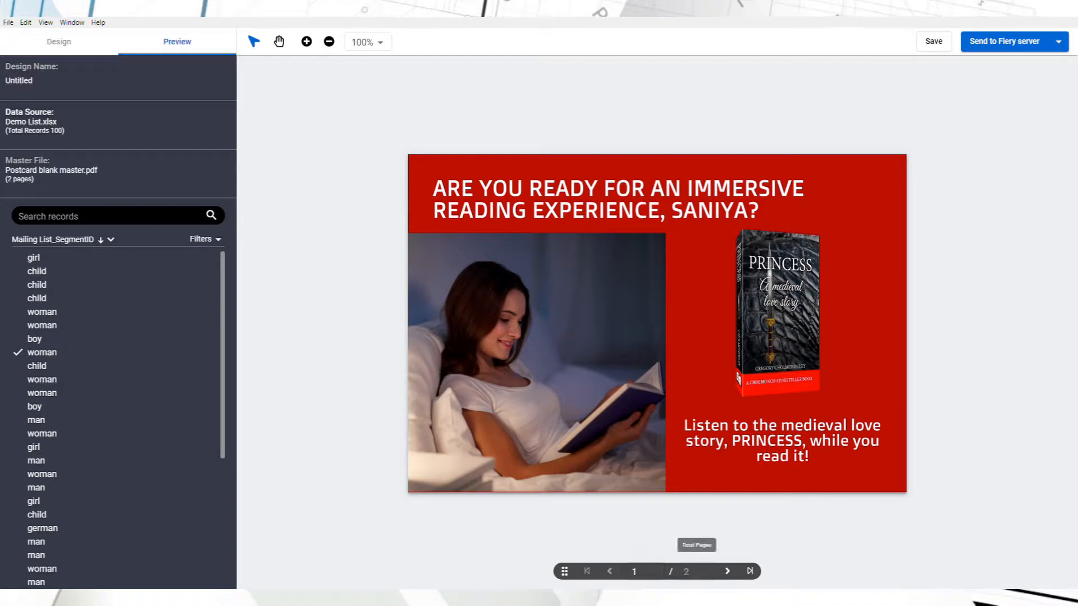
{"action": "left_click", "coordinate": [726, 571]}
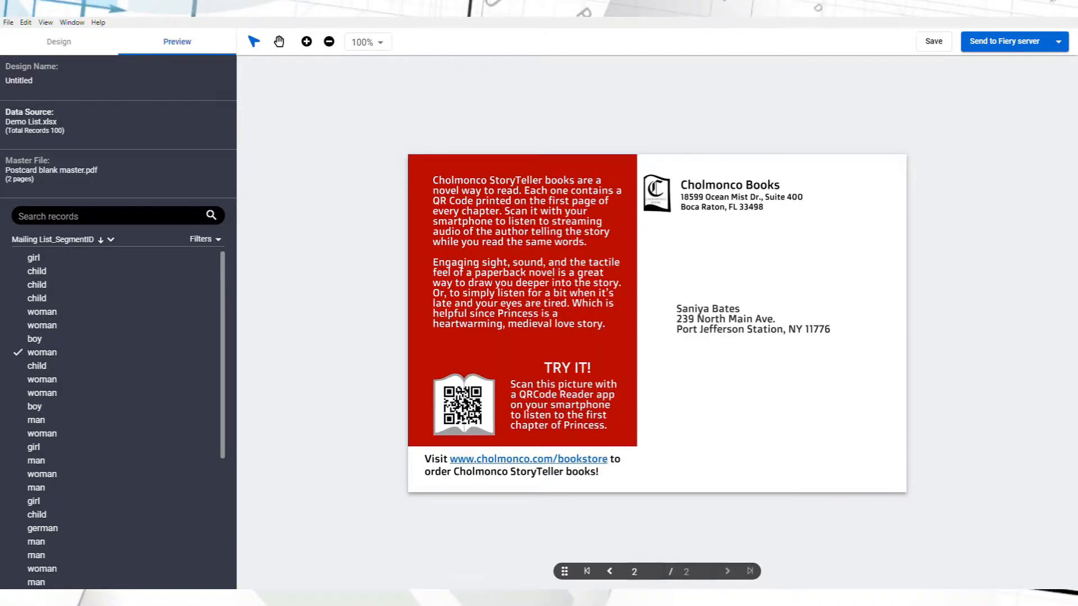
{"action": "left_click", "coordinate": [36, 460]}
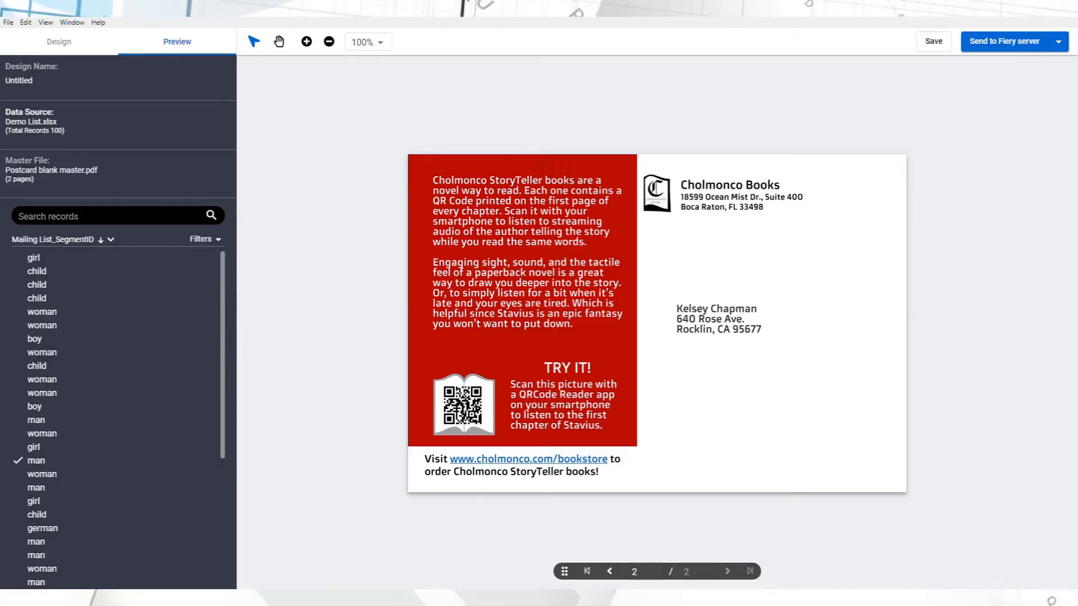
{"action": "mouse_move", "coordinate": [586, 571]}
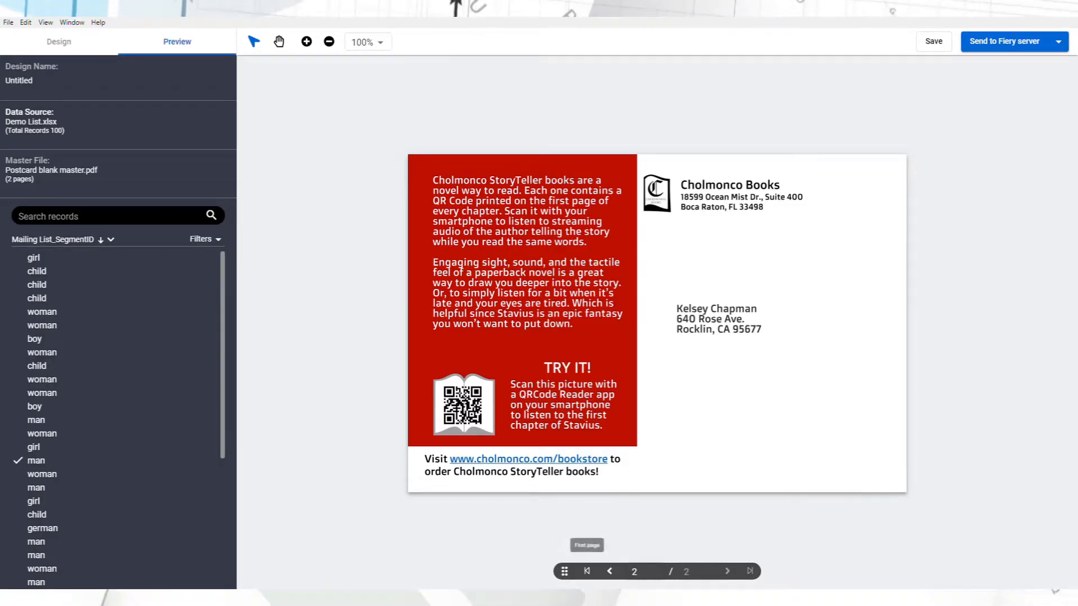
{"action": "left_click", "coordinate": [608, 571]}
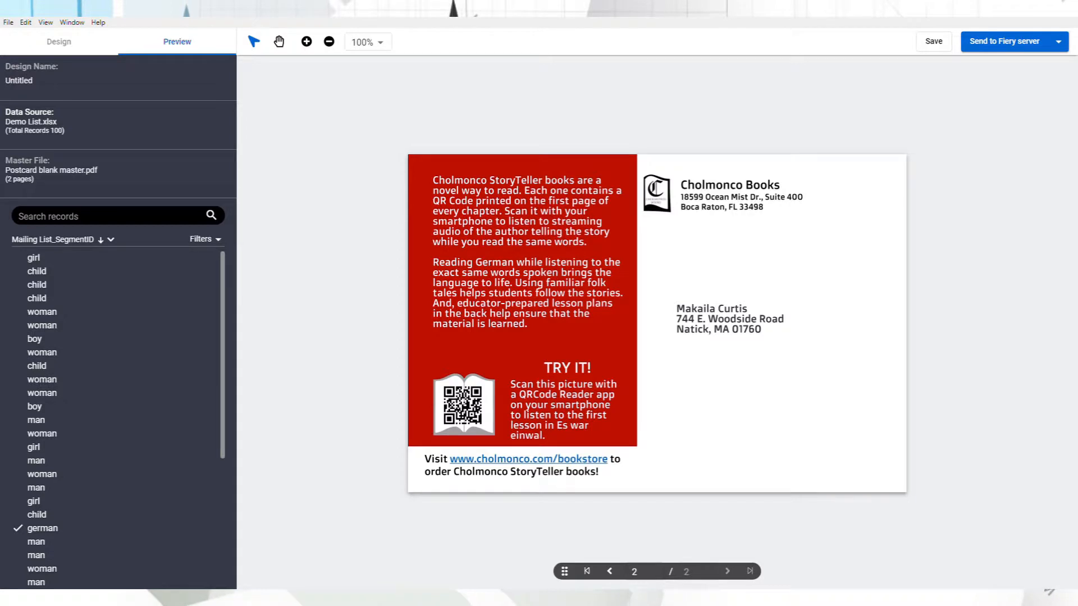
{"action": "left_click", "coordinate": [1003, 42]}
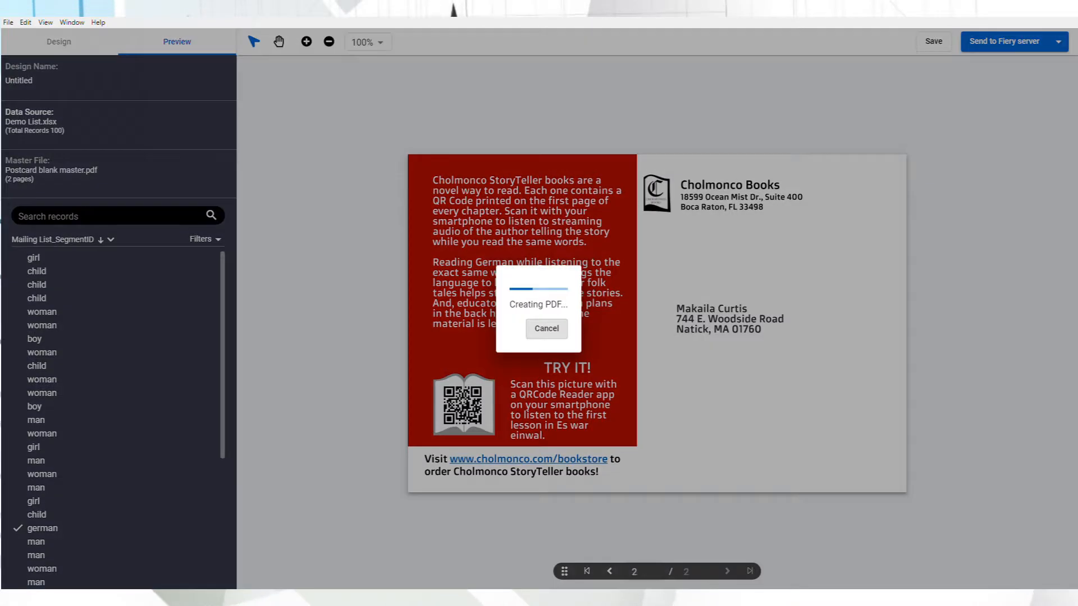